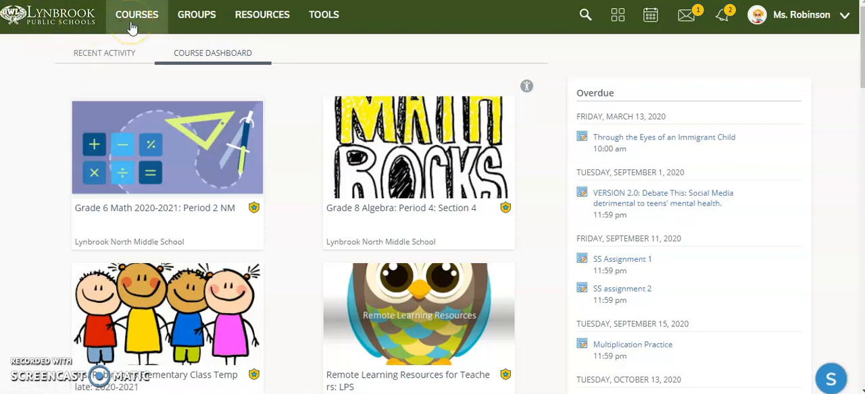
# - Go to Courses, then My Courses to list current courses
pyautogui.click(137, 14)
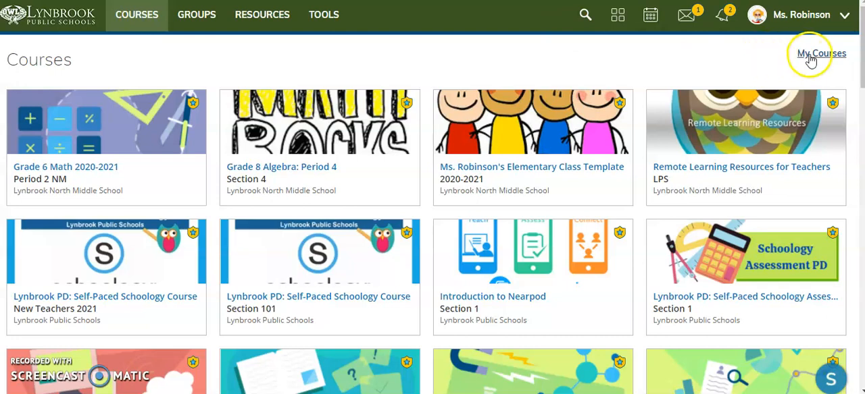
pyautogui.click(821, 53)
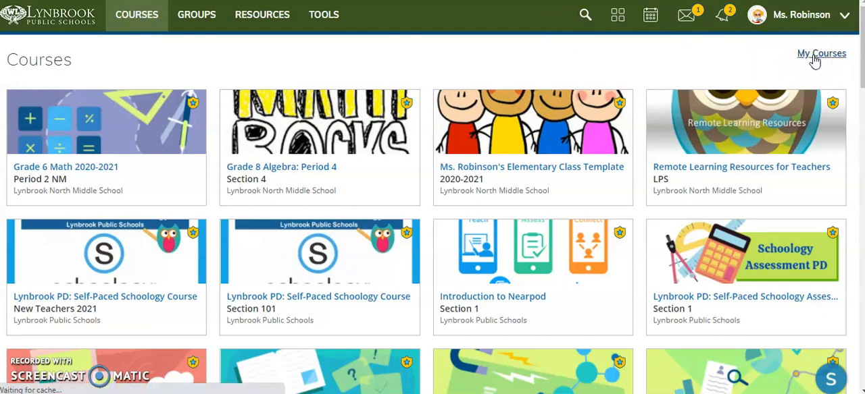
pyautogui.click(821, 54)
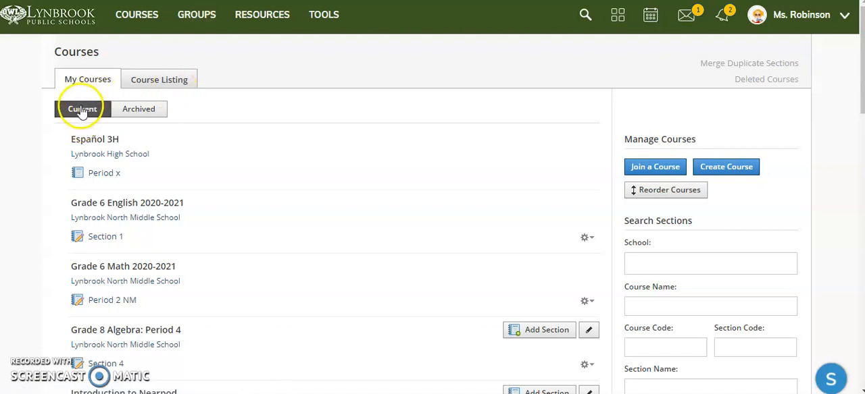
pyautogui.moveTo(188, 156)
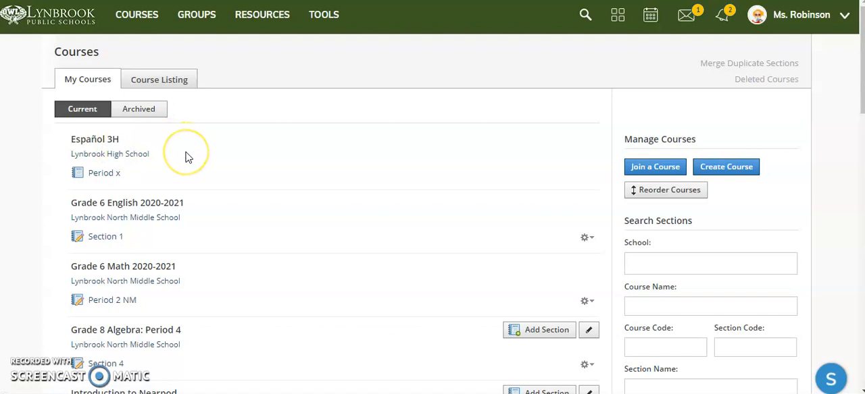
pyautogui.moveTo(187, 156)
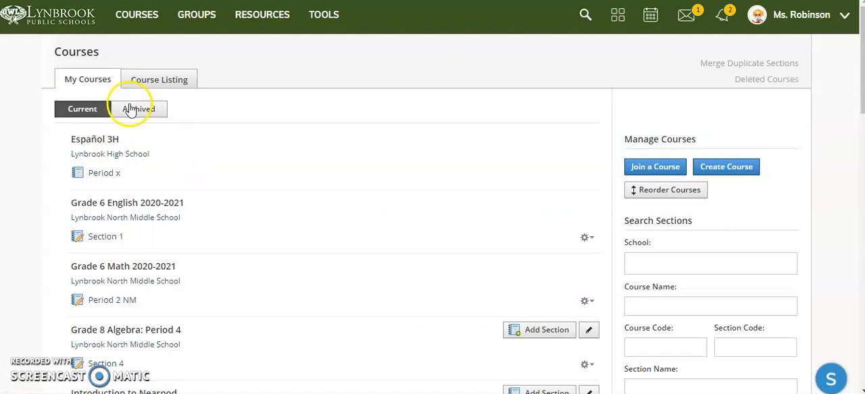
# - Switch My Courses to the Archived tab to see past courses like Spanish 7
pyautogui.click(138, 109)
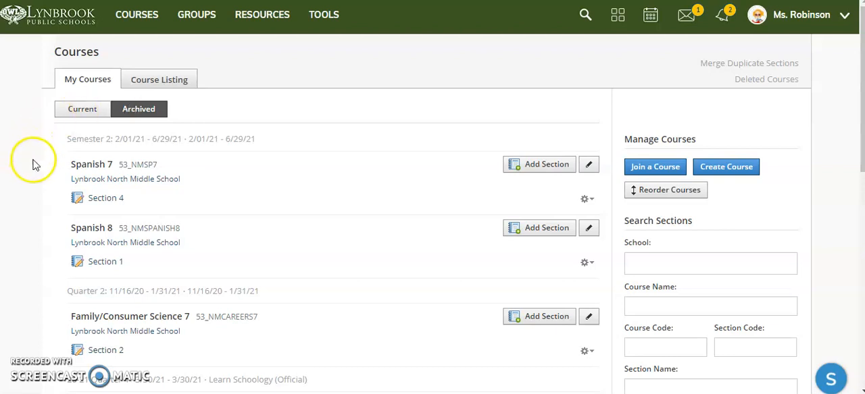
pyautogui.moveTo(73, 176)
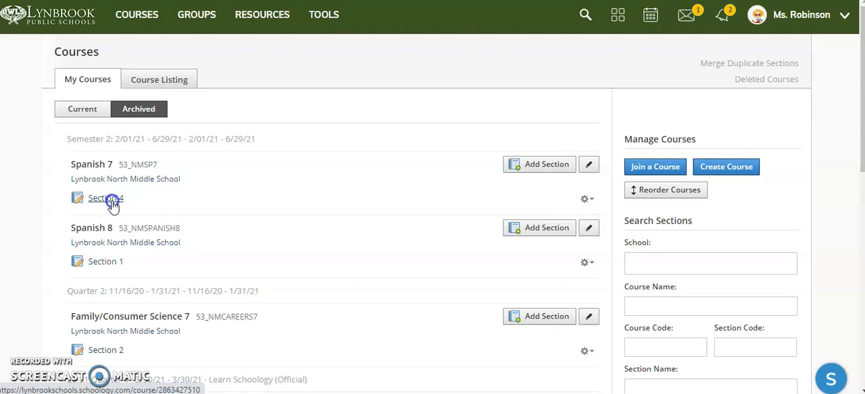
# - Open archived Spanish 7: Section 4 and the Getting to Know You! folder's gear menu
pyautogui.click(105, 198)
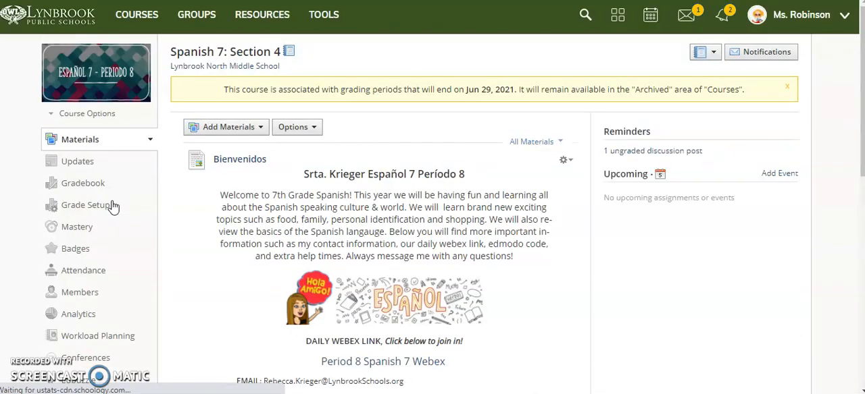
pyautogui.scroll(-3)
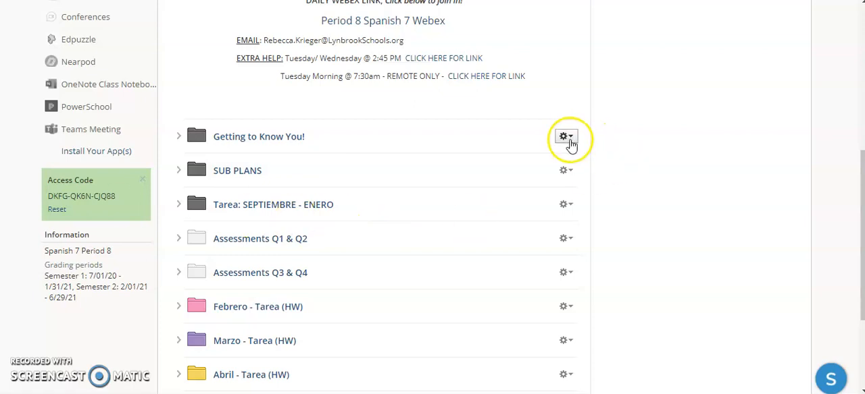
pyautogui.click(566, 137)
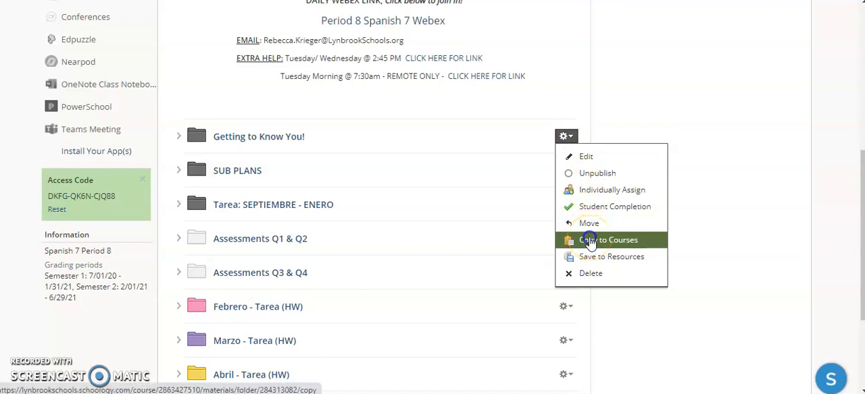
# - Copy the folder to courses, ticking Grade 6 English 2020-2021: Section 1 as destination
pyautogui.click(608, 240)
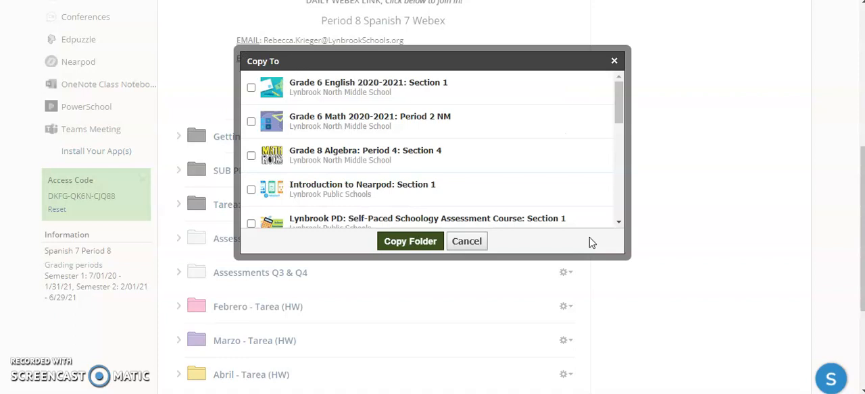
pyautogui.moveTo(358, 125)
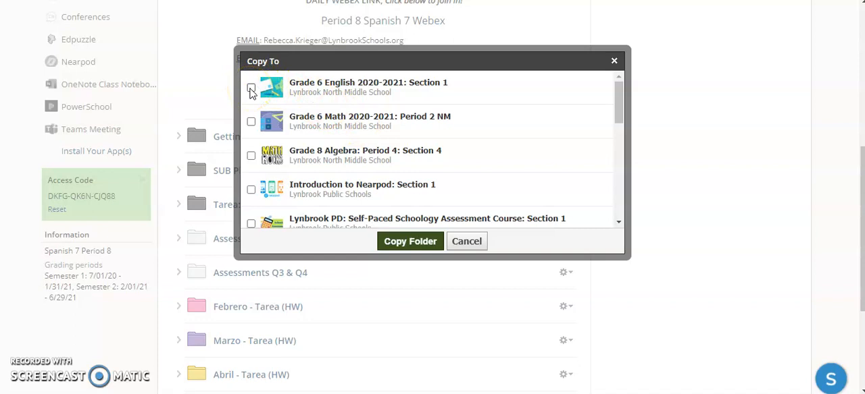
pyautogui.click(251, 89)
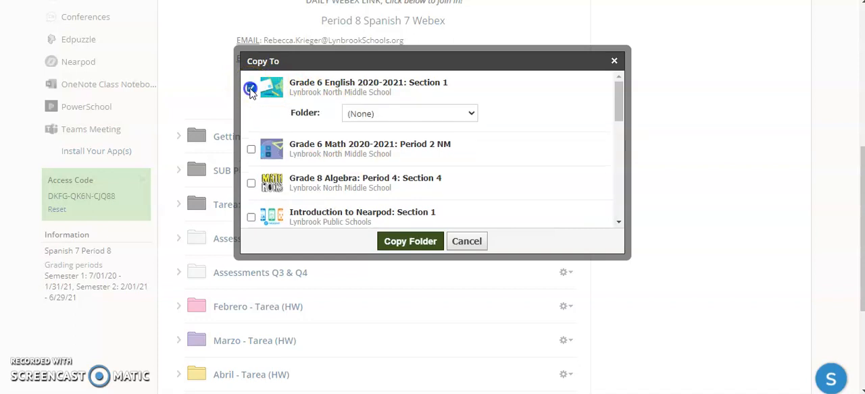
pyautogui.click(251, 87)
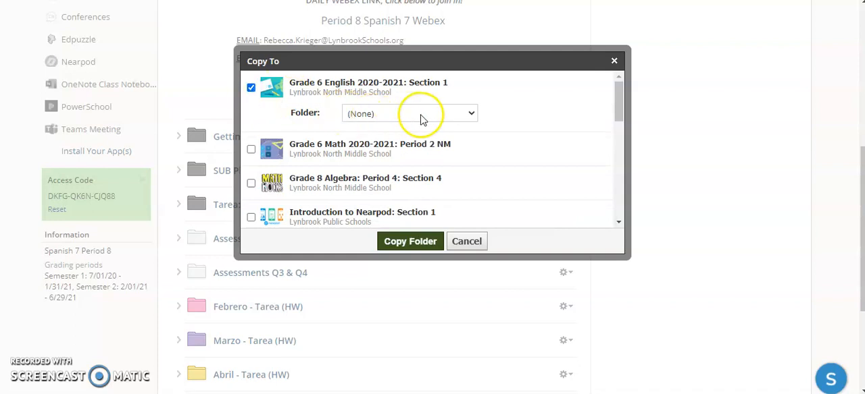
pyautogui.click(409, 113)
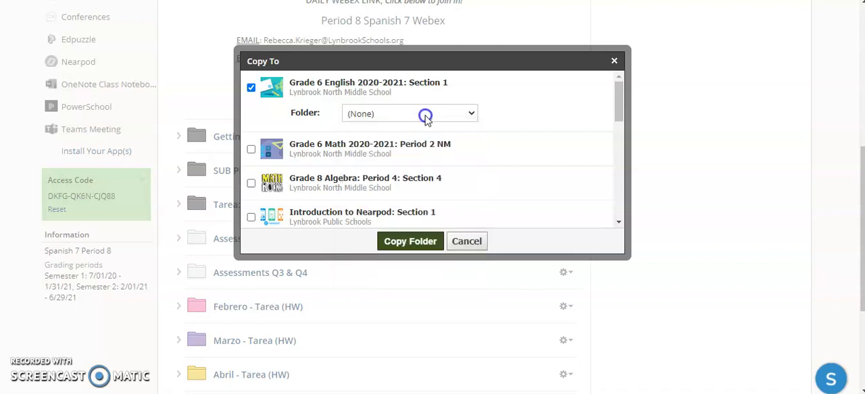
# - Keep Folder as (None) and review Student Information Sheet's advanced options
pyautogui.click(409, 241)
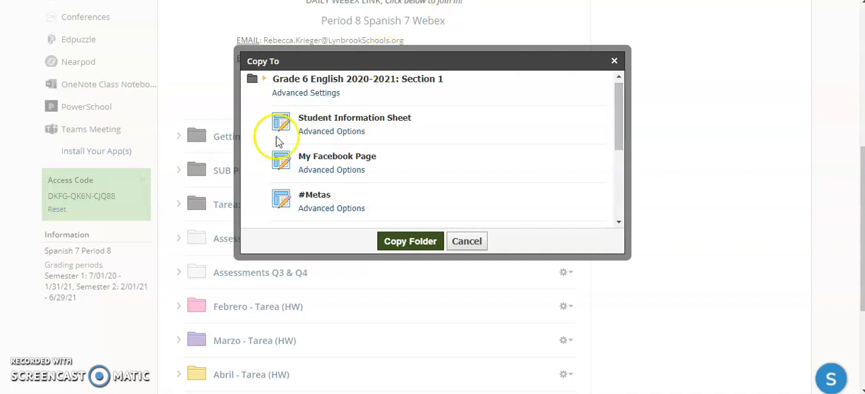
pyautogui.moveTo(371, 129)
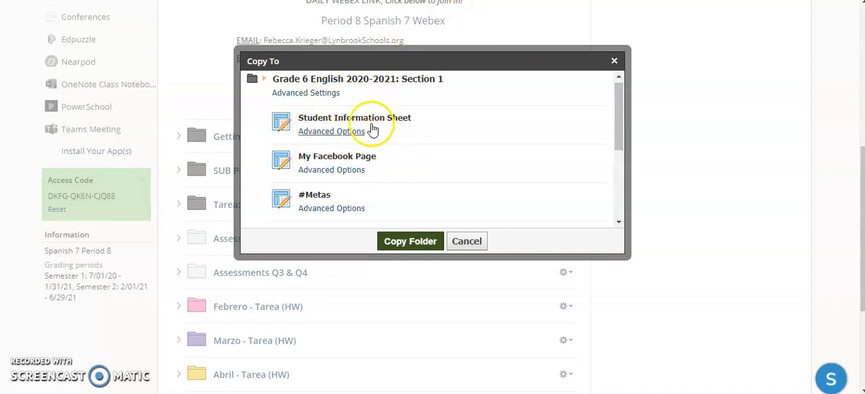
pyautogui.click(331, 132)
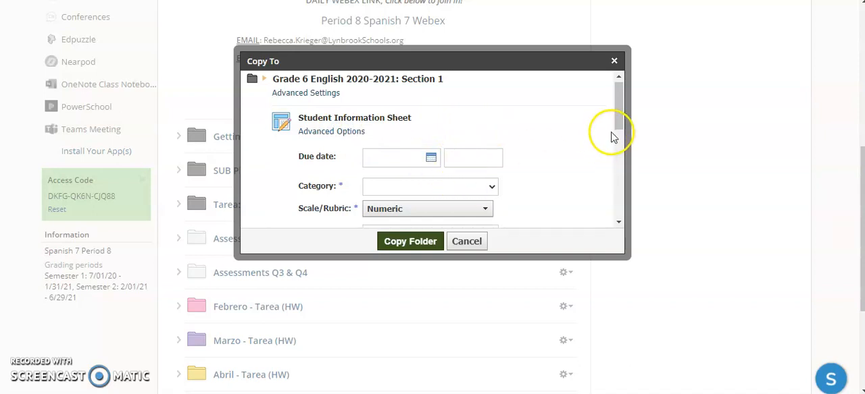
pyautogui.click(491, 133)
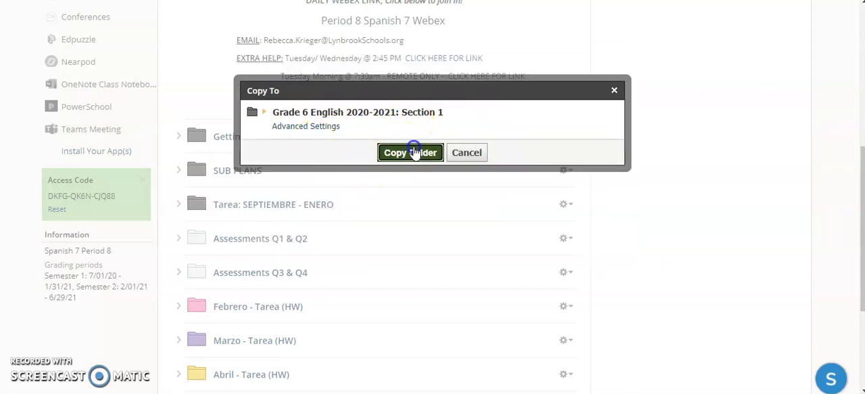
pyautogui.click(409, 152)
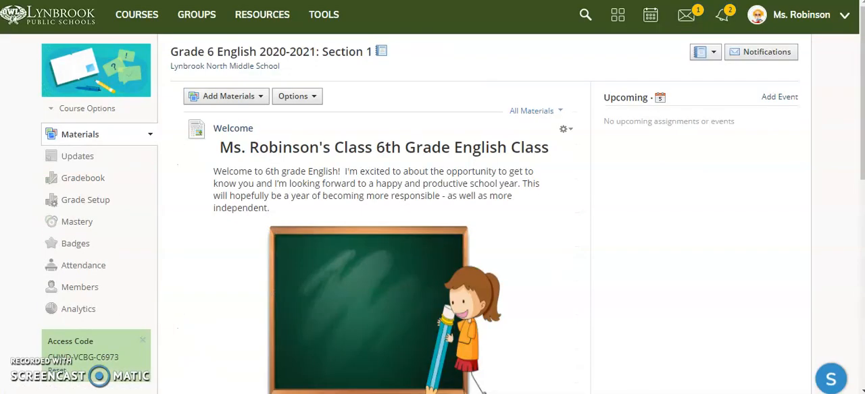
pyautogui.scroll(-3)
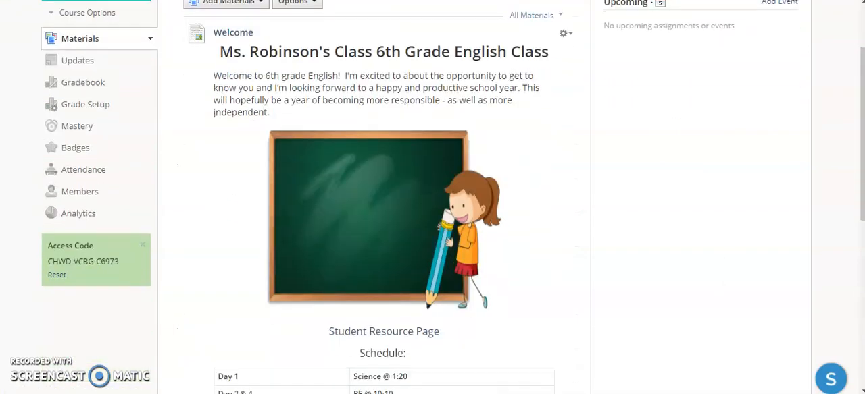
pyautogui.scroll(-3)
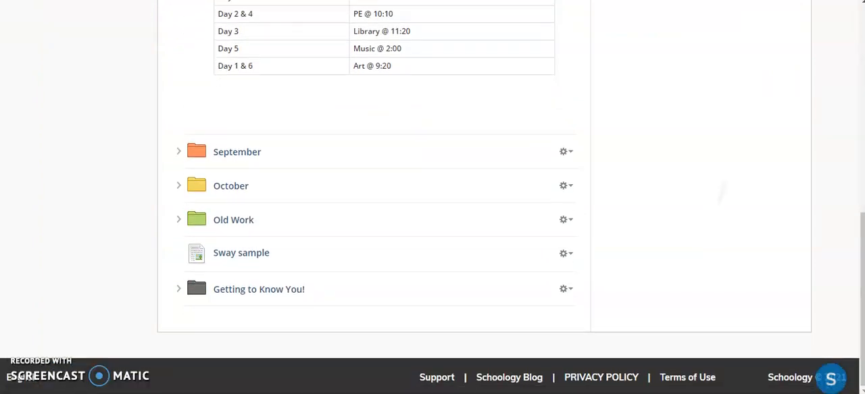
pyautogui.moveTo(294, 298)
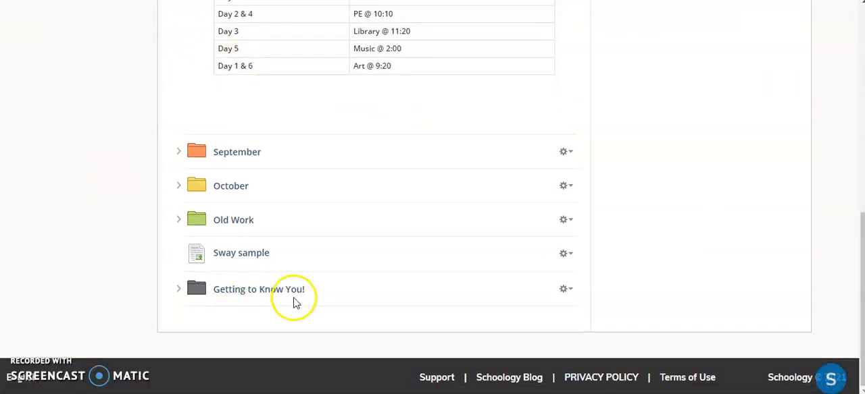
pyautogui.moveTo(292, 304)
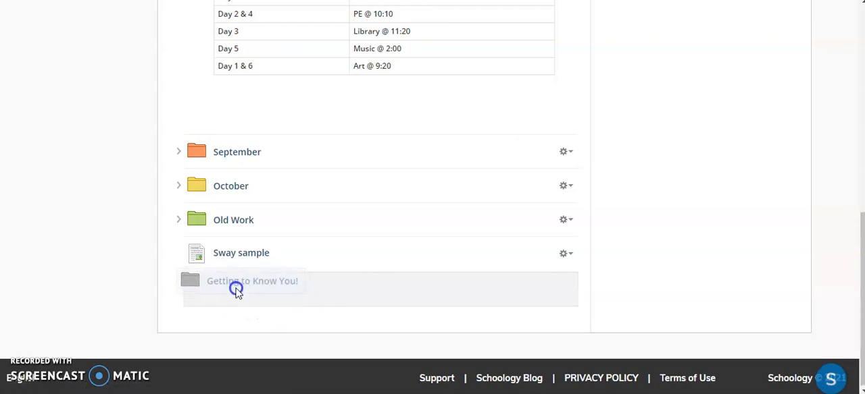
# - Drag the Getting to Know You! folder above September in the materials list
pyautogui.moveTo(252, 281); pyautogui.dragTo(243, 115)
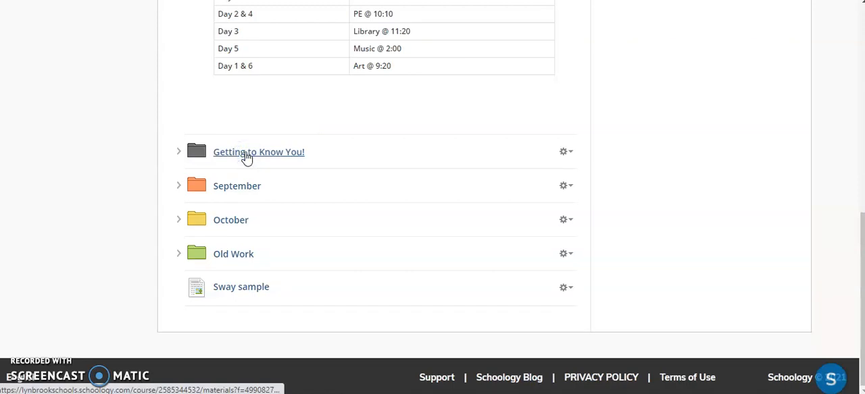
pyautogui.moveTo(109, 181)
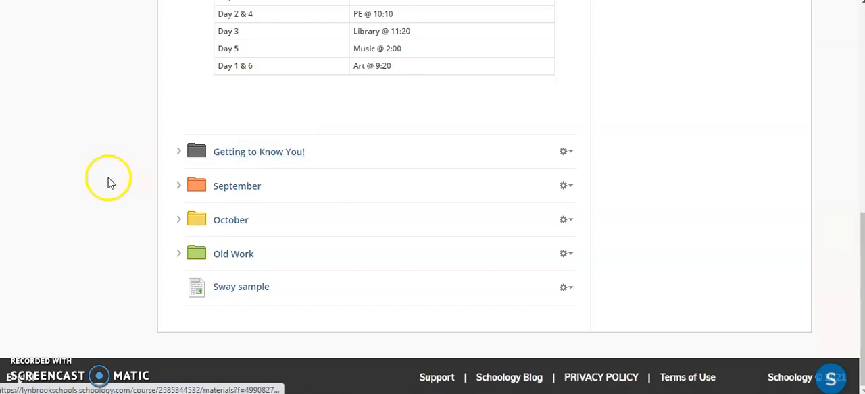
pyautogui.moveTo(91, 196)
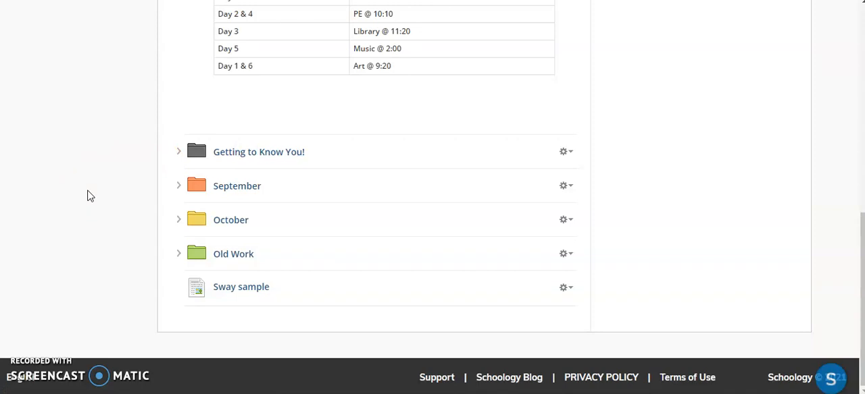
# - Expand Getting to Know You! and edit the Student Information Sheet assignment
pyautogui.click(179, 151)
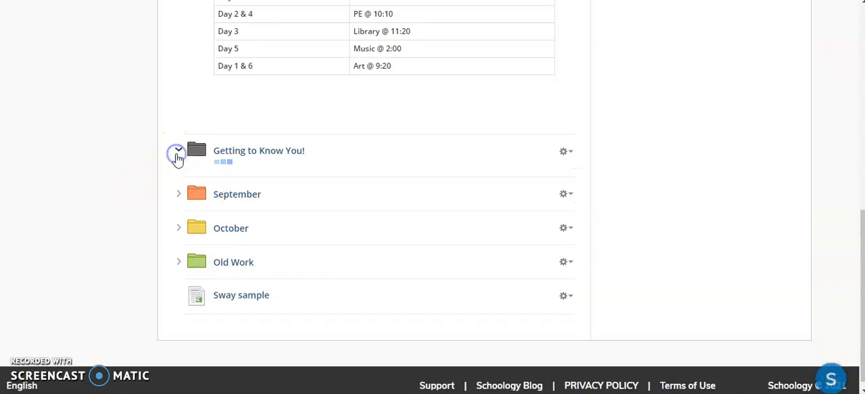
pyautogui.click(178, 151)
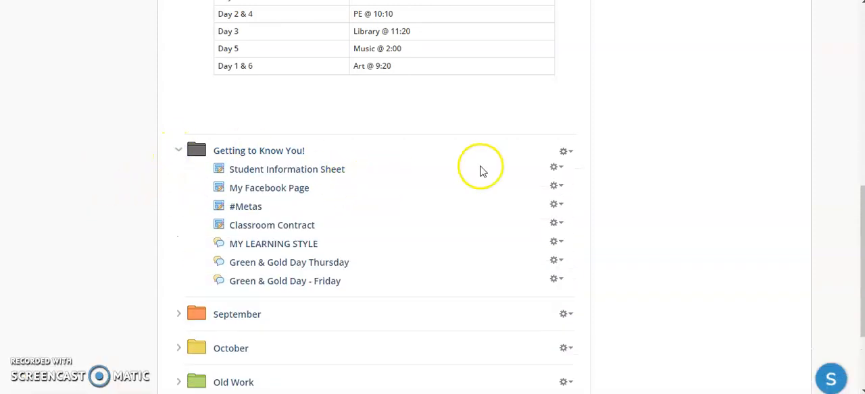
pyautogui.moveTo(529, 181)
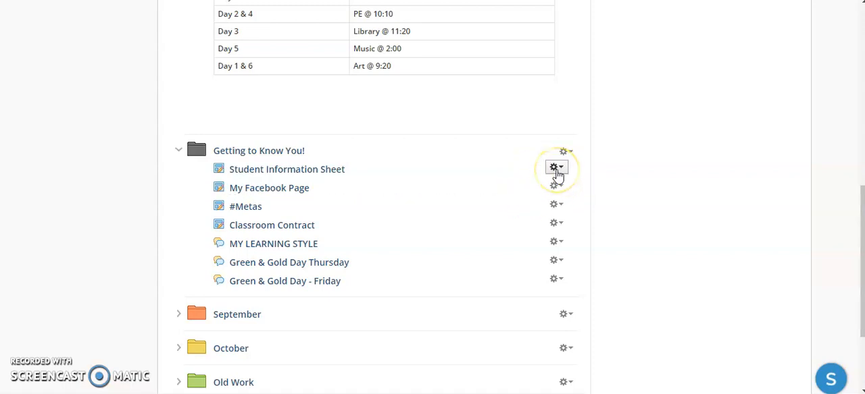
pyautogui.click(555, 168)
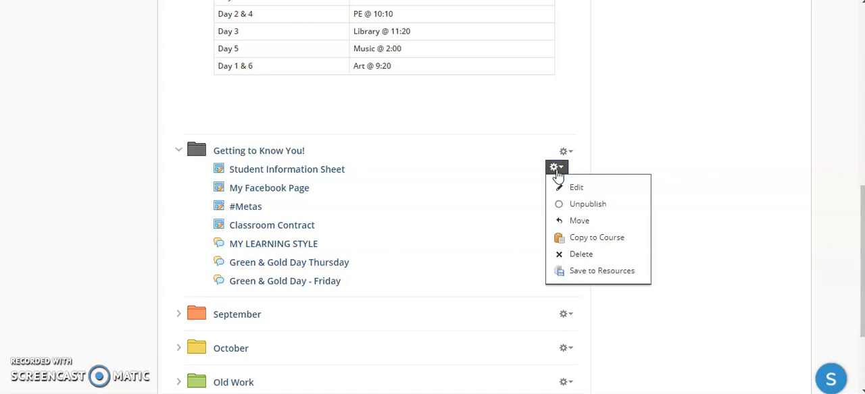
pyautogui.moveTo(575, 187)
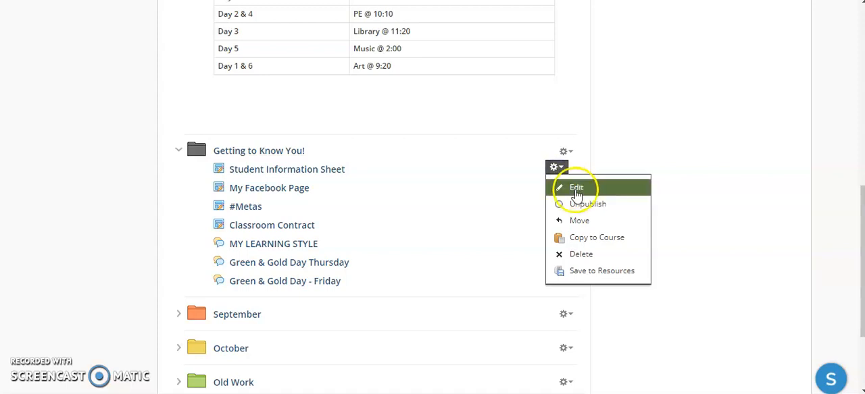
pyautogui.click(575, 188)
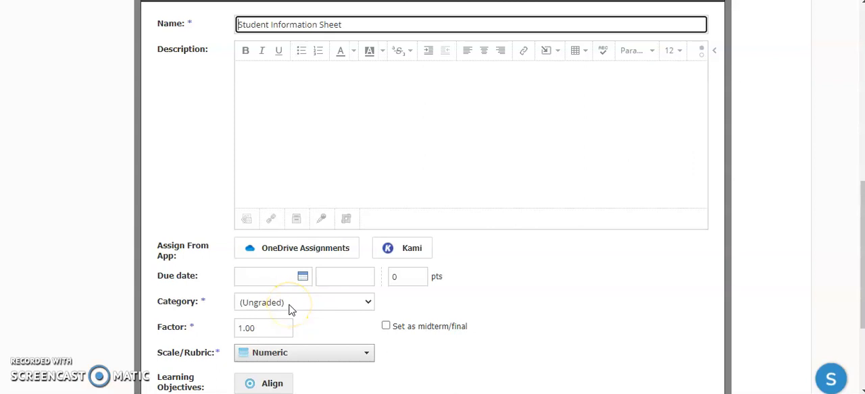
# - Leave the Student Information Sheet category as Ungraded and cancel the edit form
pyautogui.click(303, 302)
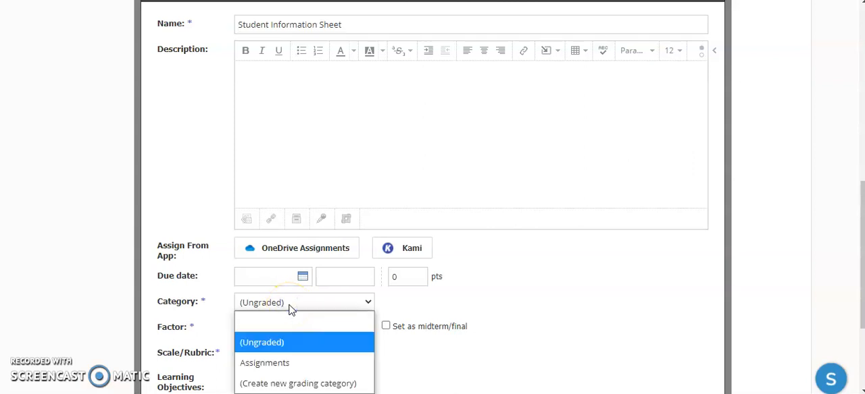
pyautogui.click(262, 343)
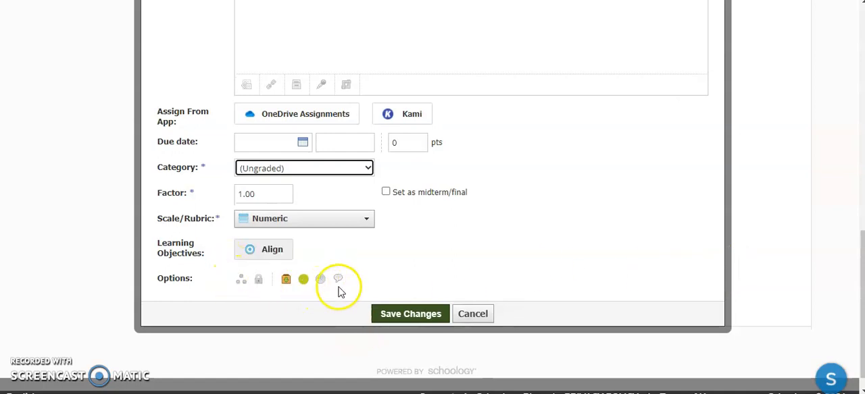
pyautogui.moveTo(395, 162)
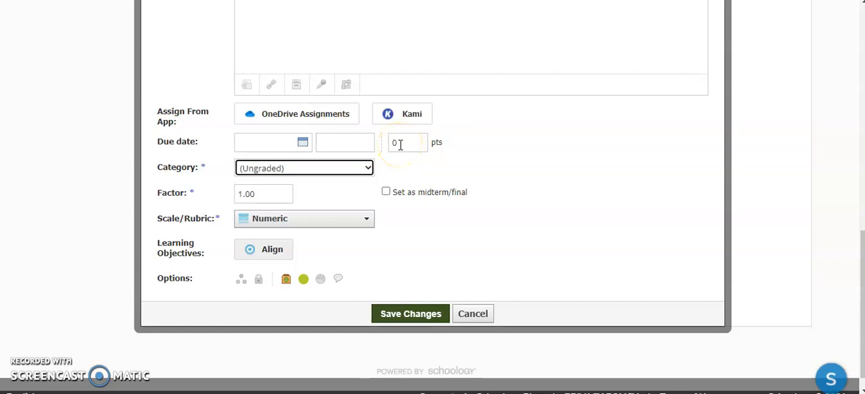
pyautogui.moveTo(497, 343)
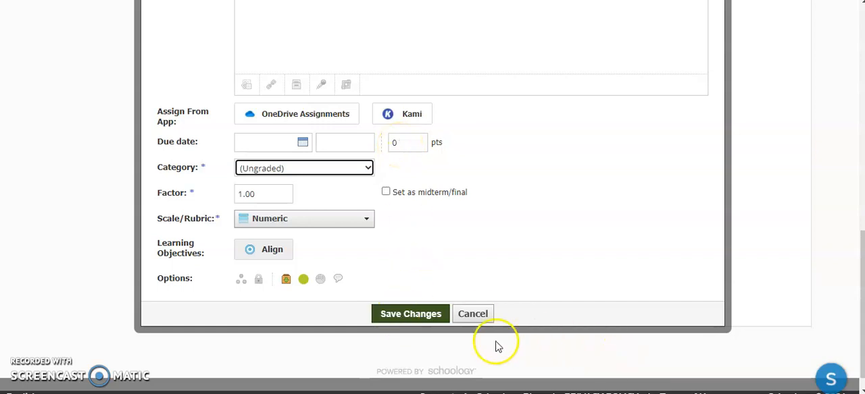
pyautogui.click(472, 314)
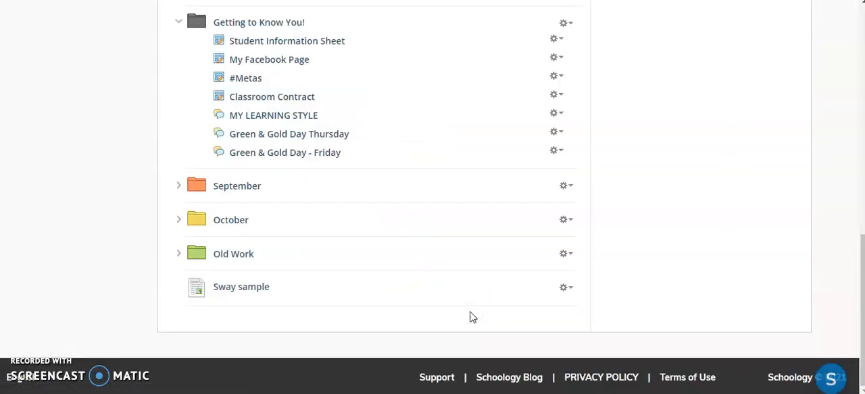
pyautogui.moveTo(554, 75)
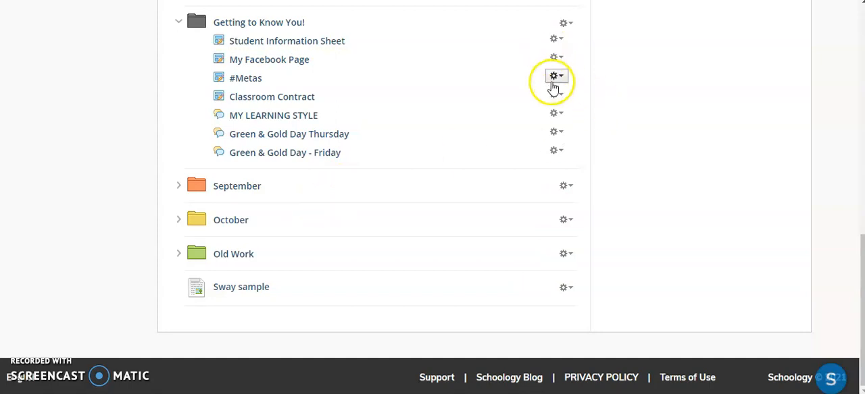
pyautogui.moveTo(544, 162)
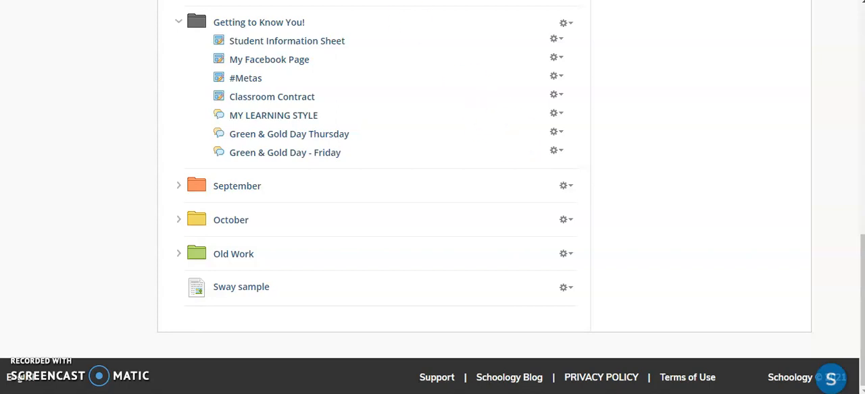
pyautogui.scroll(3)
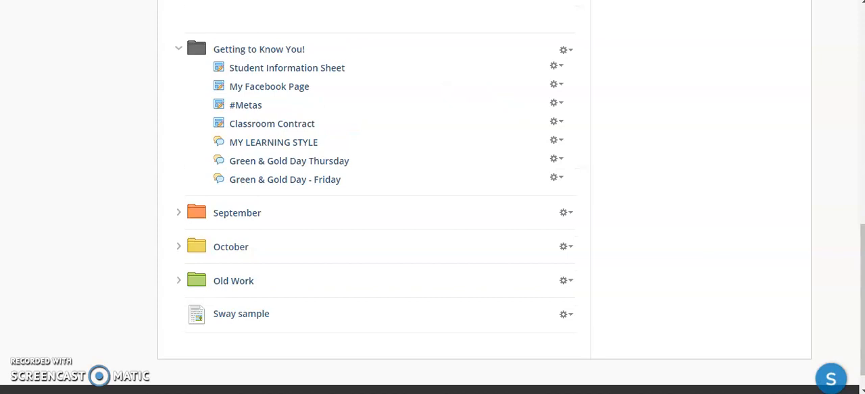